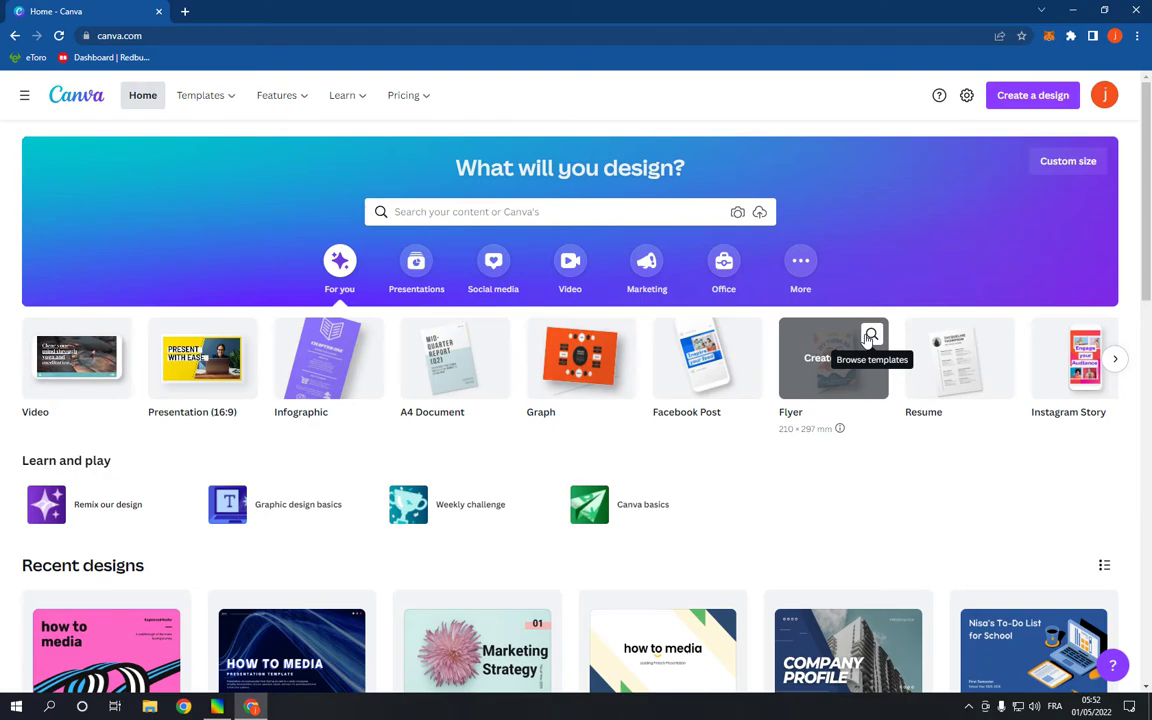
Start a new blank Logo design from the Canva home page's Create a design menu
{"action": "scroll", "scroll_direction": "down", "scroll_amount": 3}
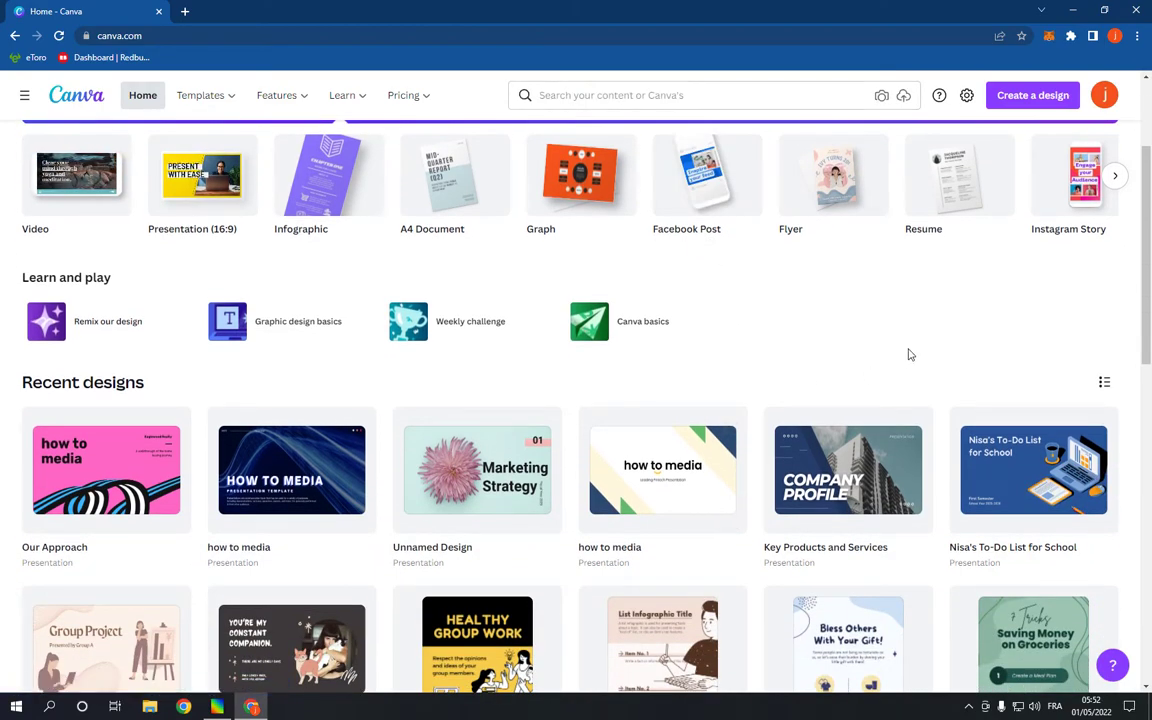
{"action": "scroll", "scroll_direction": "up", "scroll_amount": 3}
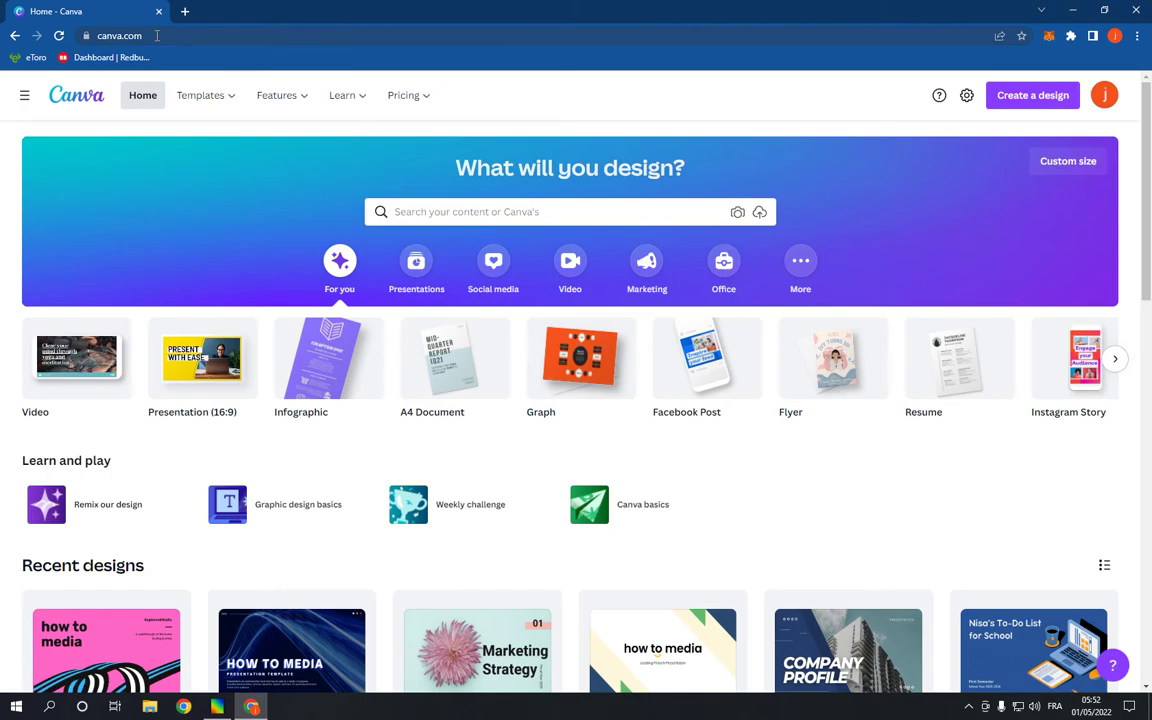
{"action": "mouse_move", "coordinate": [1052, 96]}
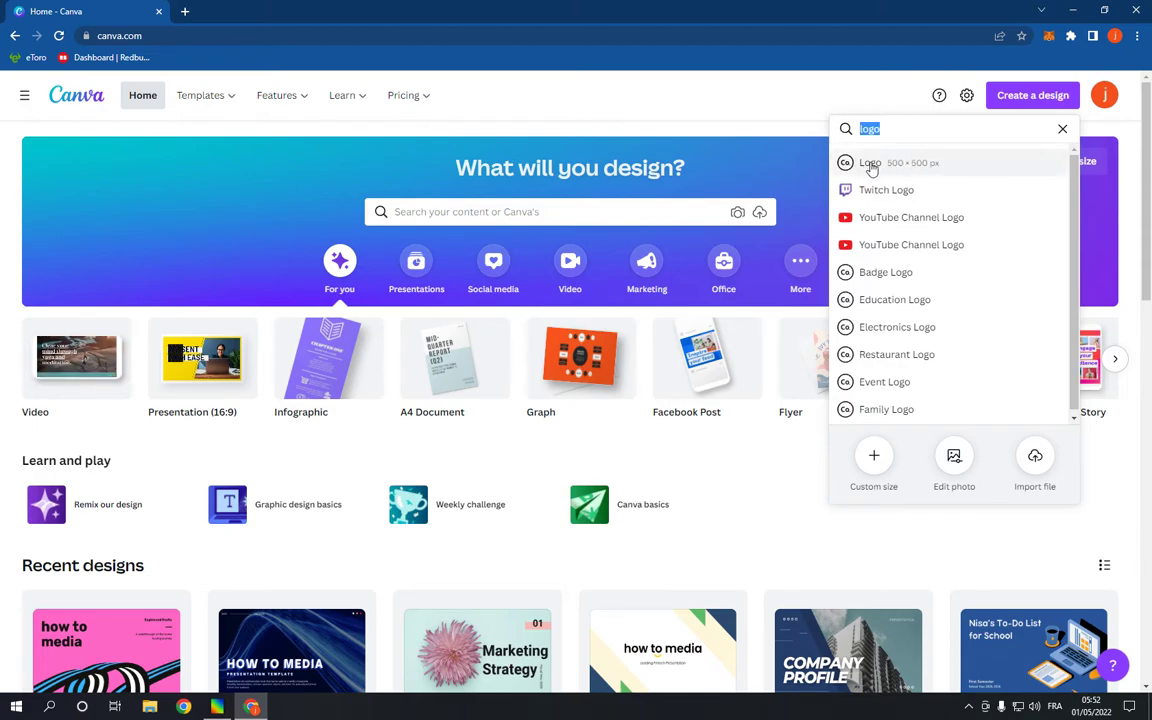
{"action": "left_click", "coordinate": [868, 162]}
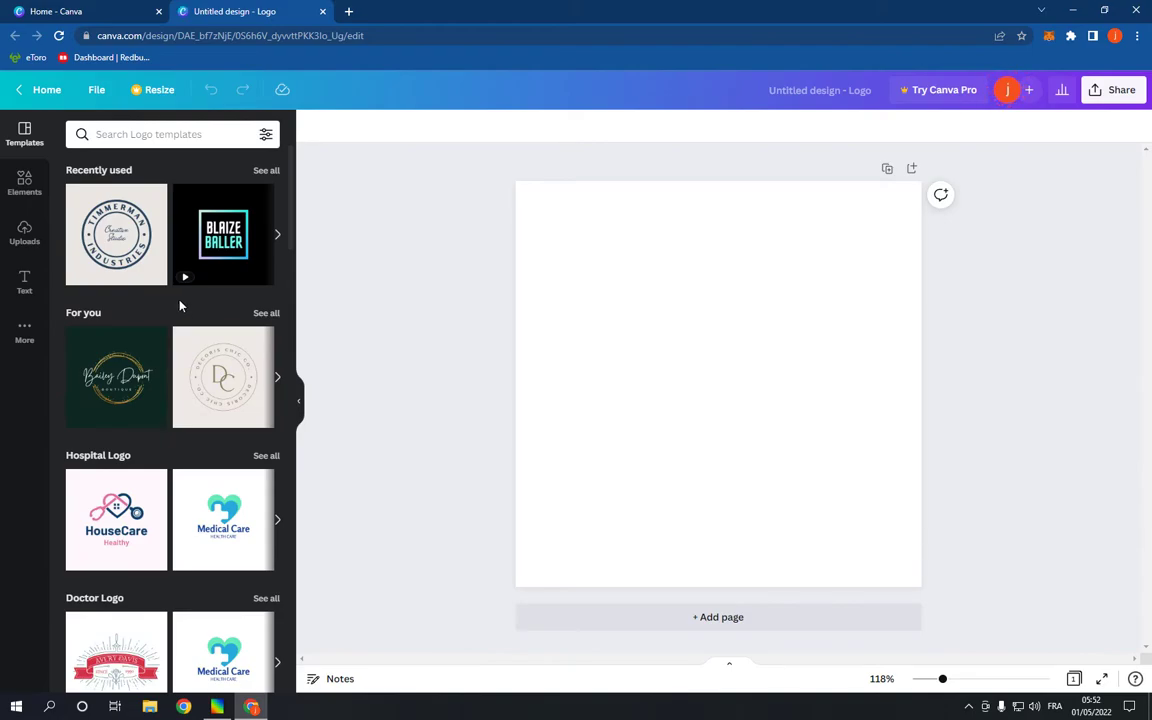
{"action": "scroll", "scroll_direction": "down", "scroll_amount": 3}
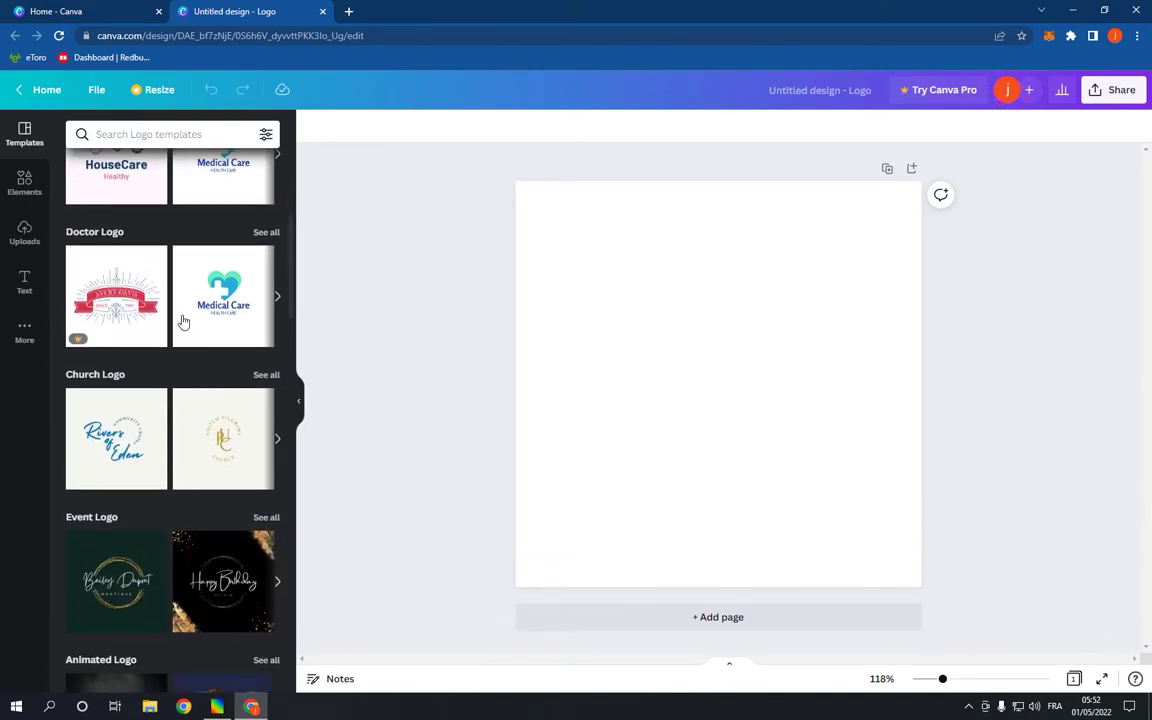
{"action": "scroll", "scroll_direction": "down", "scroll_amount": 3}
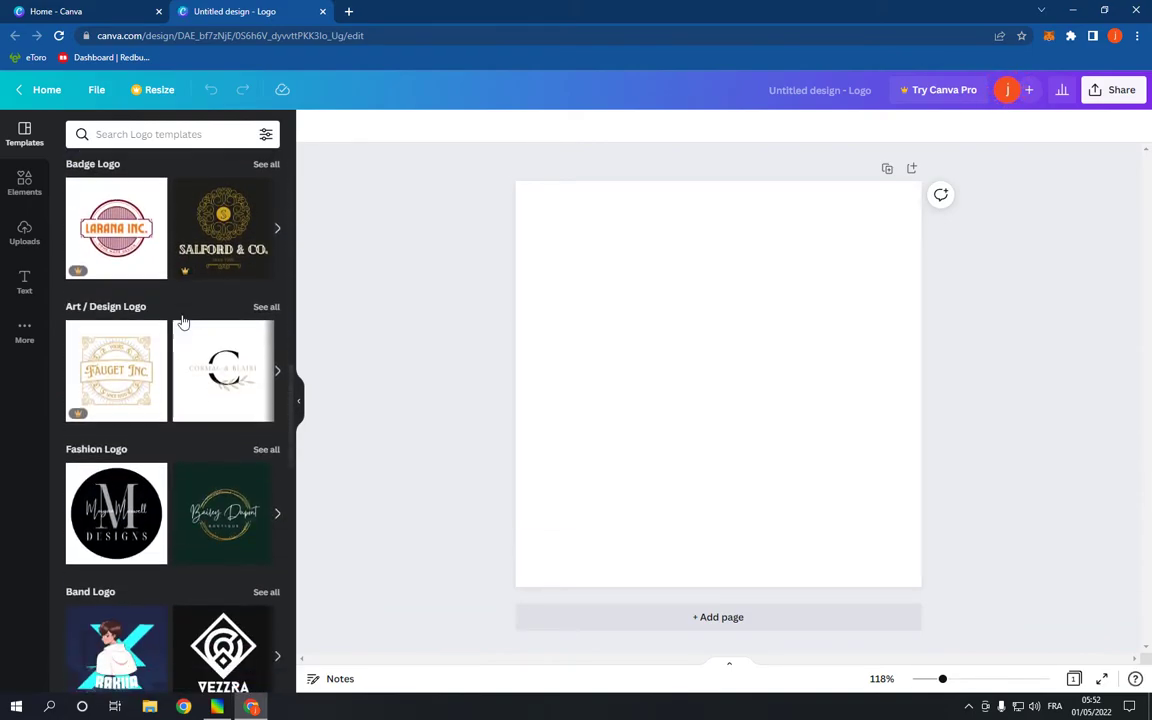
{"action": "scroll", "scroll_direction": "down", "scroll_amount": 3}
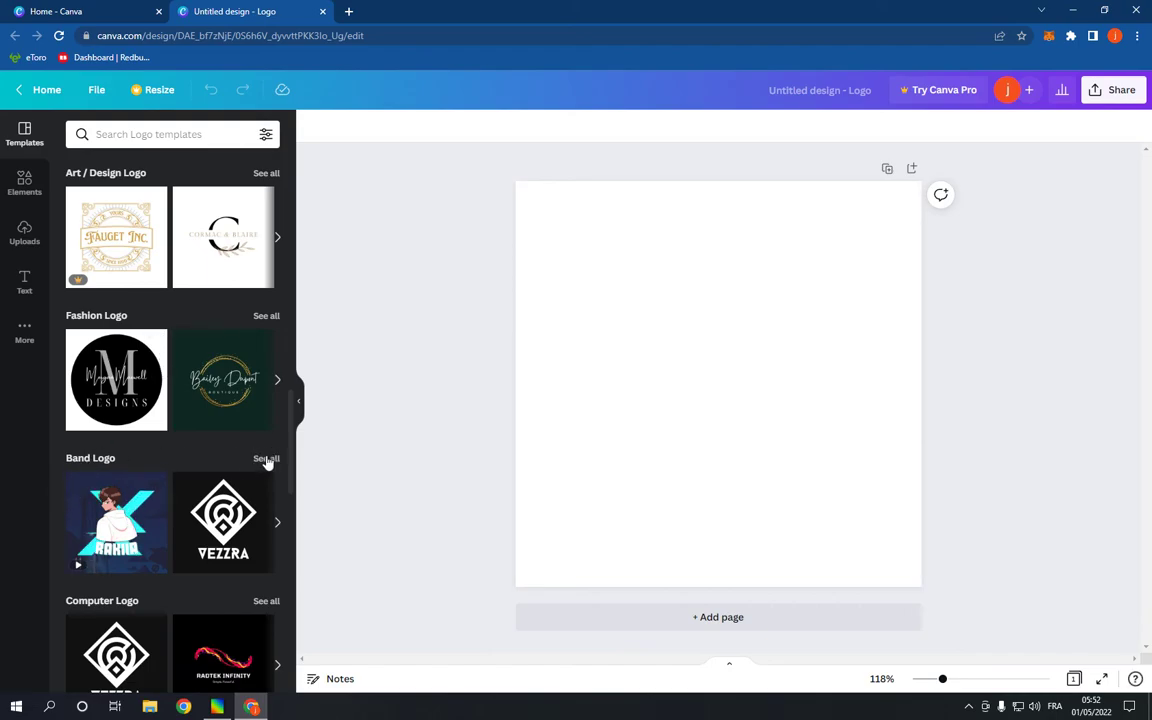
{"action": "left_click", "coordinate": [266, 458]}
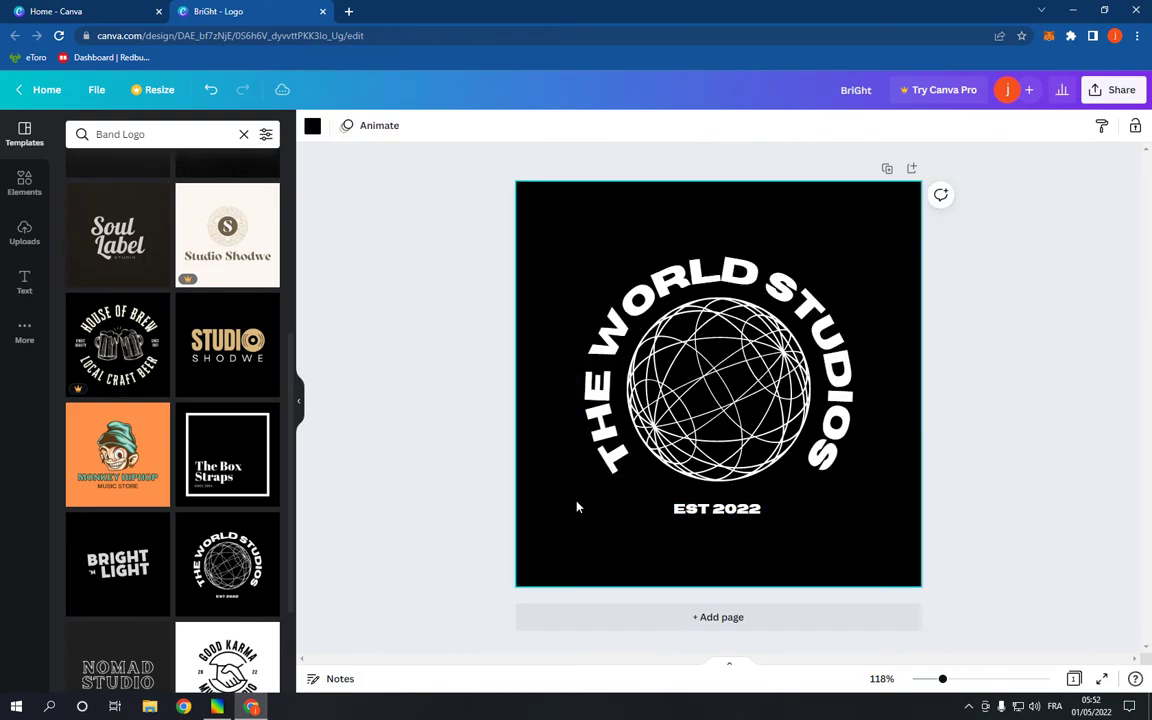
Clear the band logo search to return to all logo template categories, keeping THE WORLD STUDIOS logo on the canvas
{"action": "left_click", "coordinate": [1112, 88]}
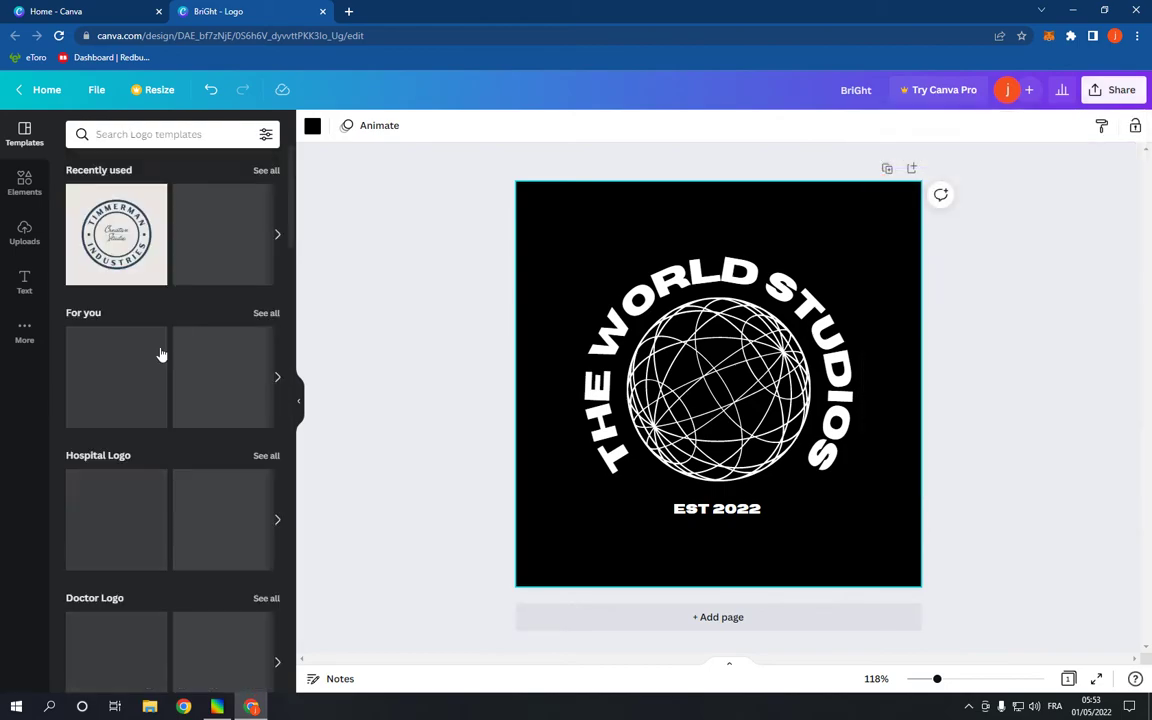
{"action": "scroll", "scroll_direction": "down", "scroll_amount": 3}
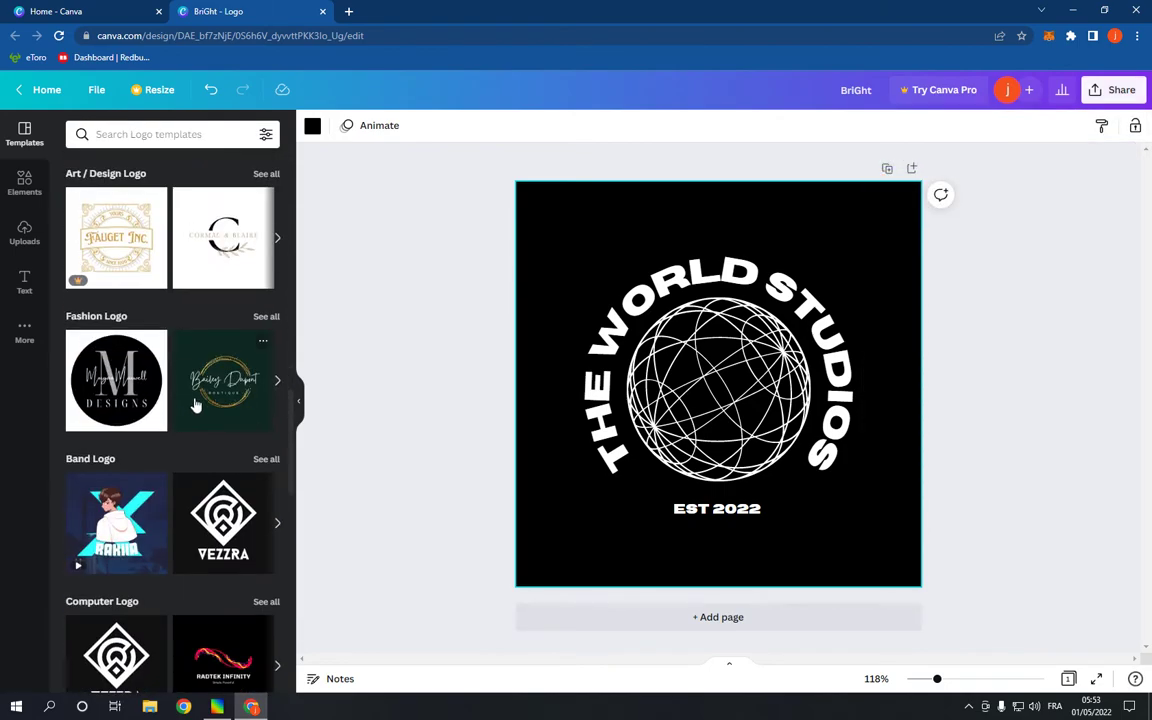
{"action": "right_click", "coordinate": [196, 404]}
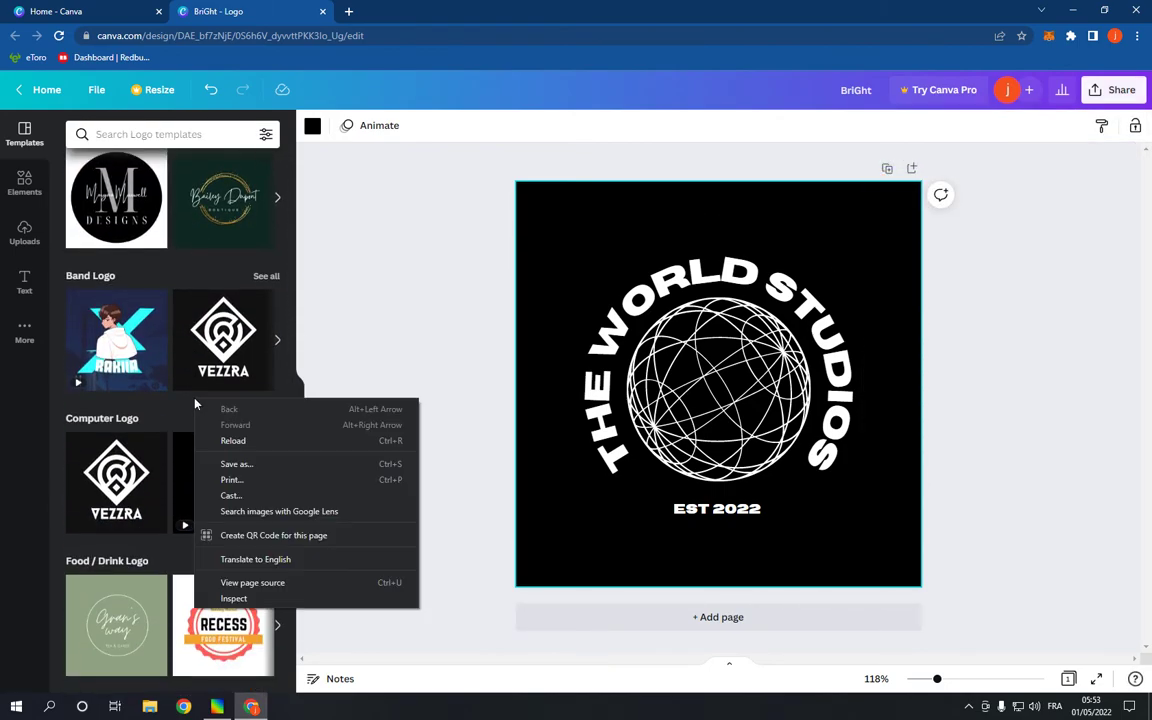